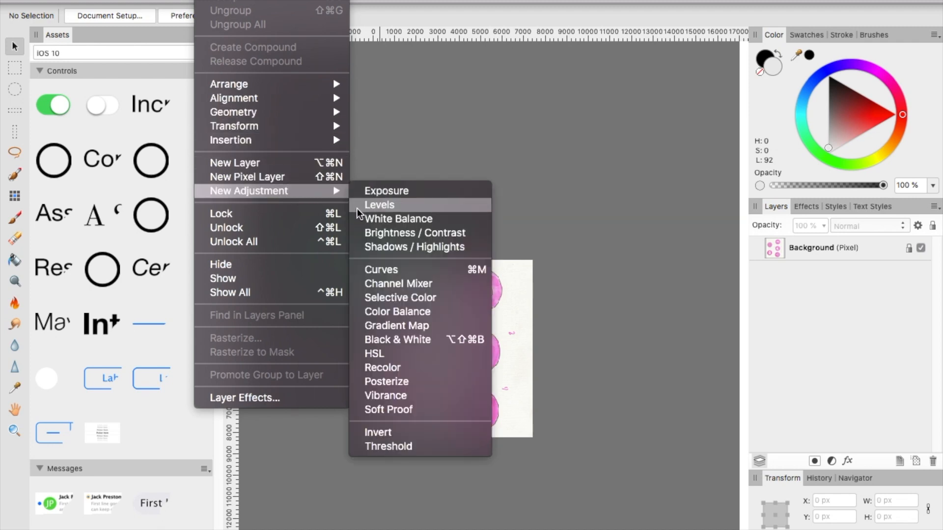
pyautogui.moveTo(400, 297)
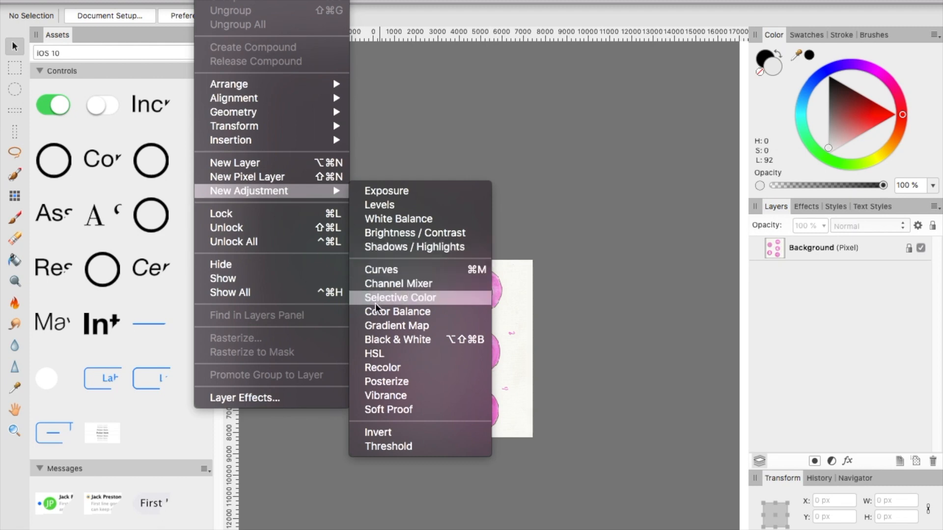
pyautogui.moveTo(397, 311)
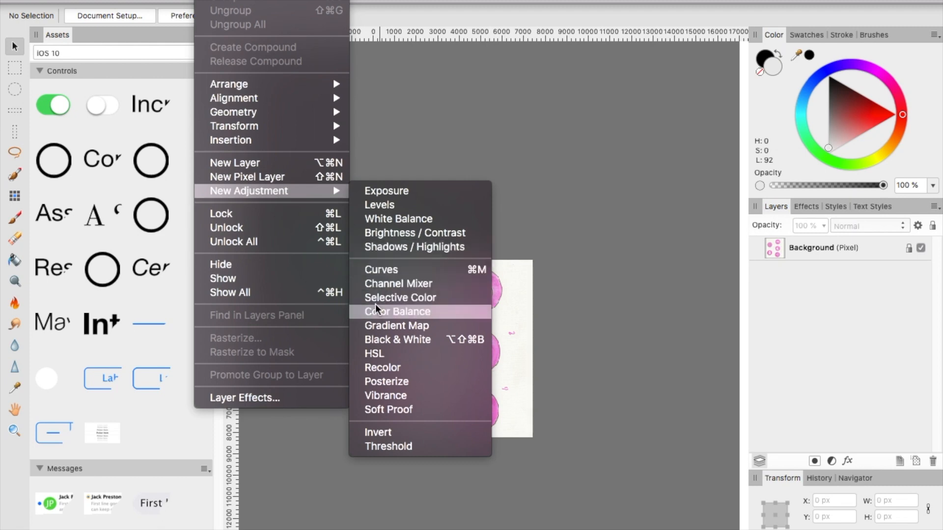
pyautogui.moveTo(398, 340)
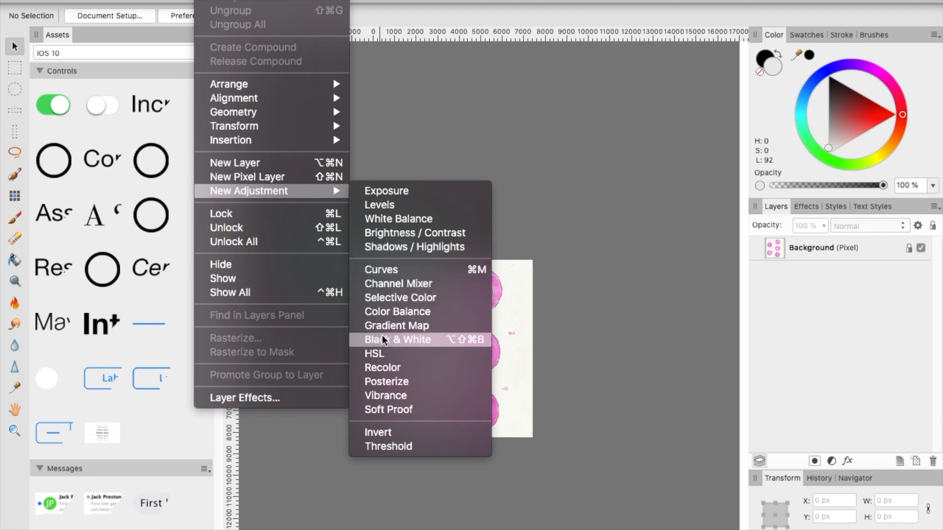
# Step: Add a Black & White adjustment layer above the scanned pink icon sketch
pyautogui.click(395, 340)
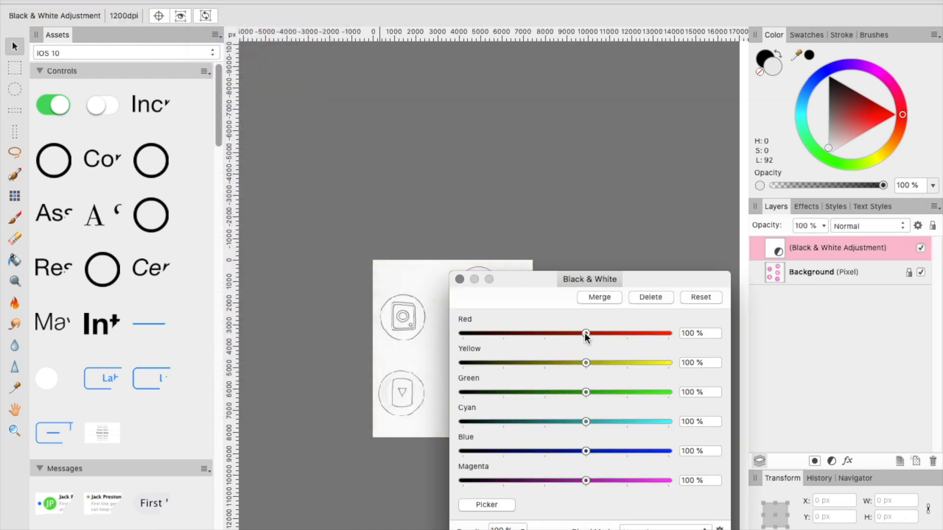
# Step: Set Red, Yellow, Green, Cyan, Blue and Magenta to -200% so the icons turn solid black, then close the settings
pyautogui.moveTo(586, 333); pyautogui.dragTo(463, 333)
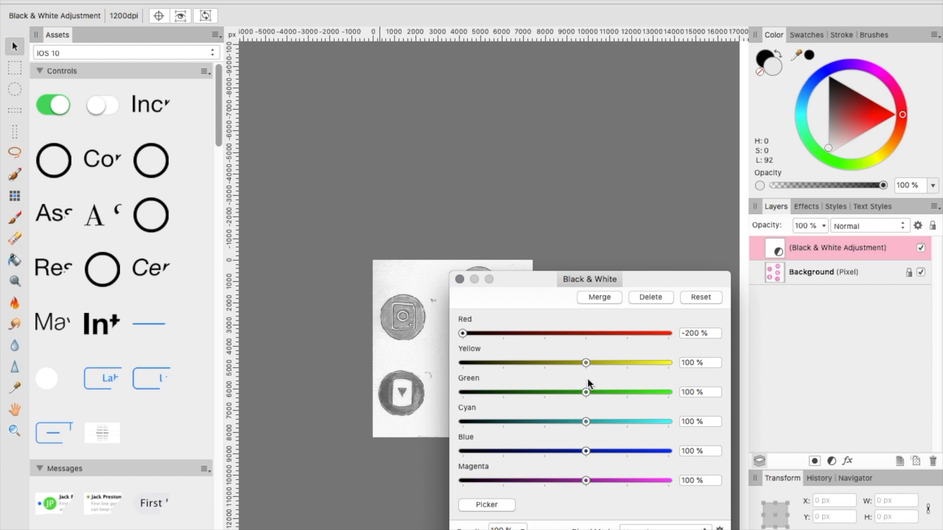
pyautogui.moveTo(587, 362); pyautogui.dragTo(462, 362)
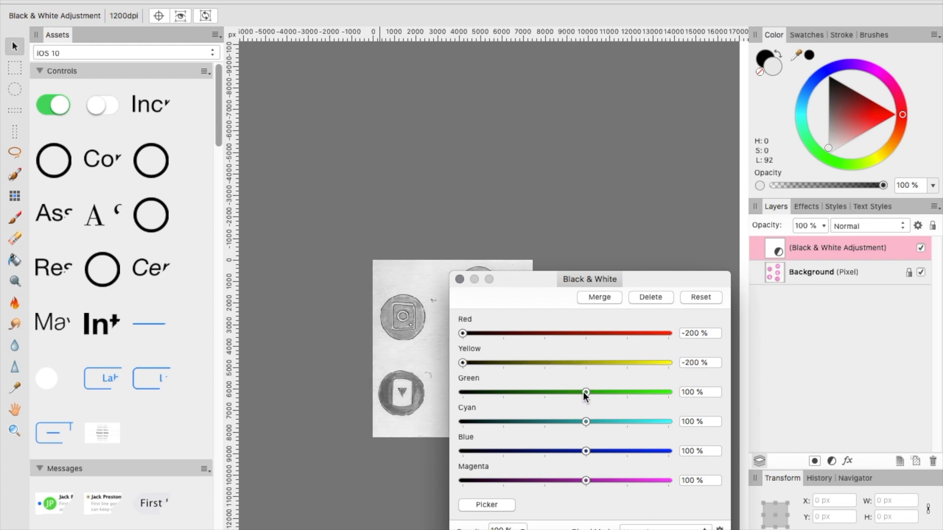
pyautogui.moveTo(585, 392); pyautogui.dragTo(462, 392)
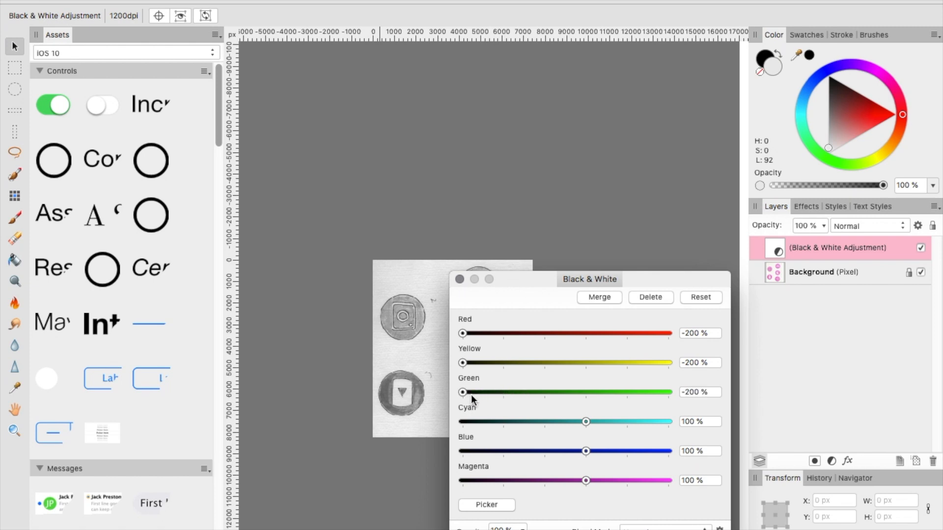
pyautogui.moveTo(587, 421); pyautogui.dragTo(476, 422)
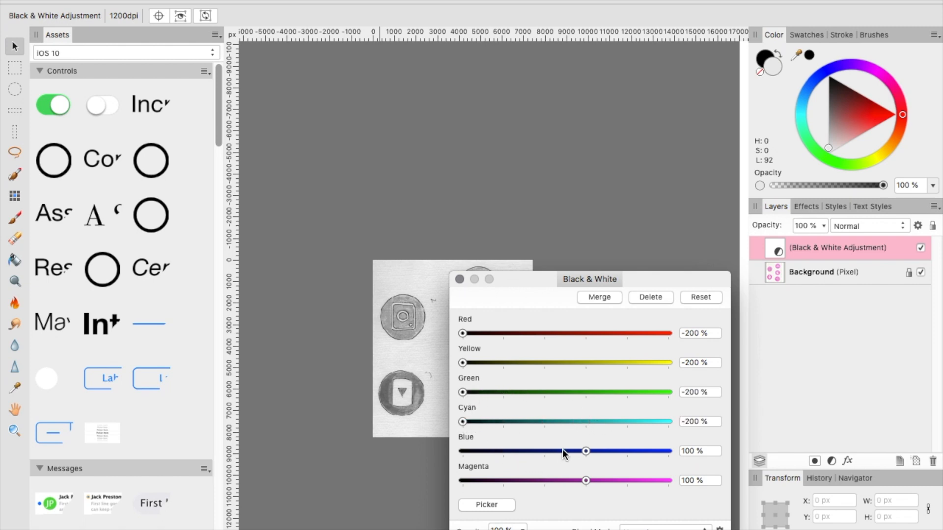
pyautogui.moveTo(586, 451); pyautogui.dragTo(463, 450)
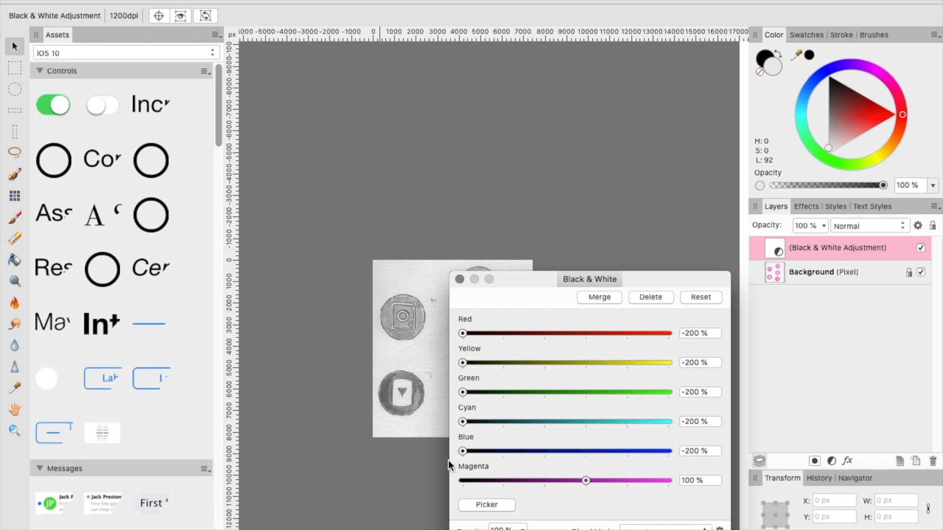
pyautogui.moveTo(586, 480); pyautogui.dragTo(469, 480)
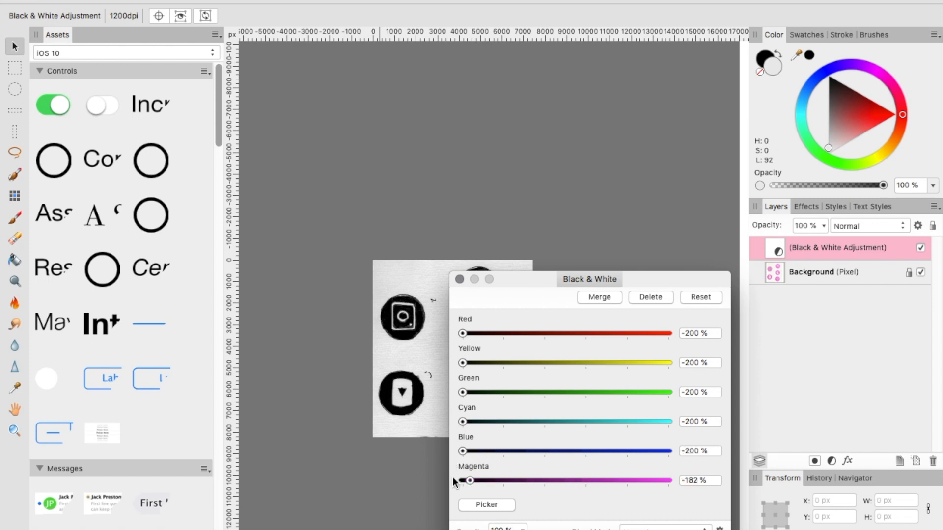
pyautogui.moveTo(471, 480); pyautogui.dragTo(462, 480)
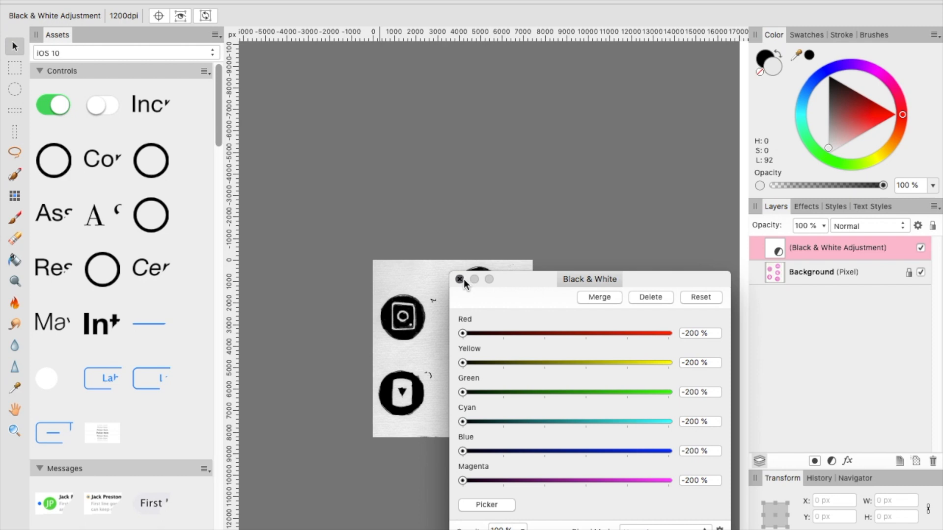
pyautogui.click(460, 279)
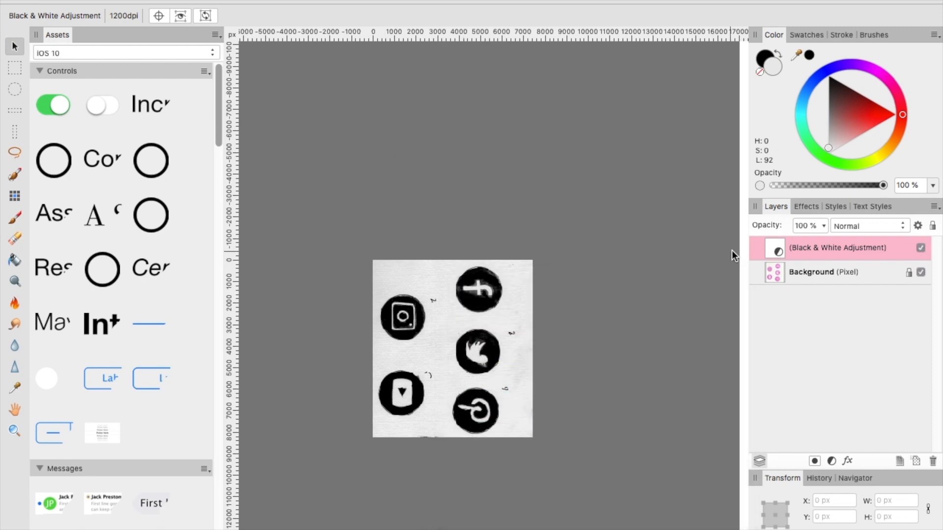
# Step: Target the Background layer and apply a Select Sampled Color selection of the black icons at 15% tolerance
pyautogui.click(823, 272)
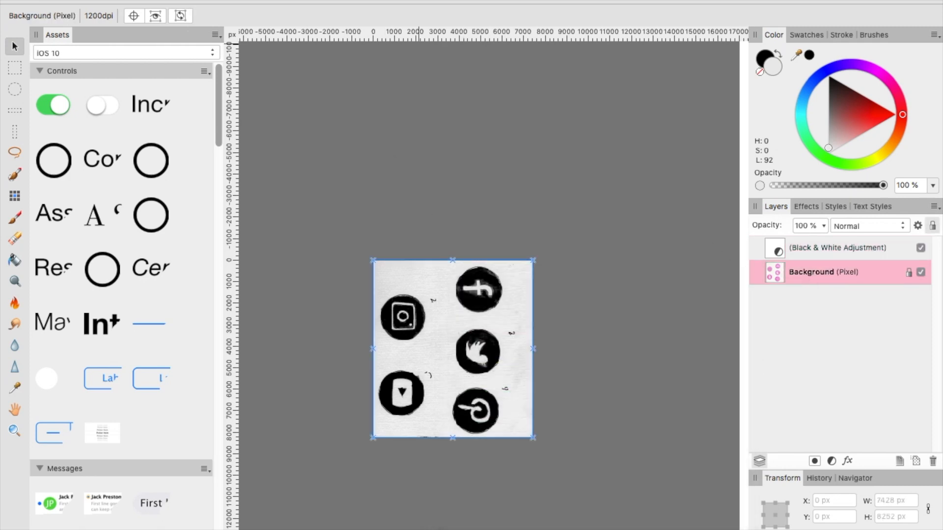
pyautogui.click(271, 6)
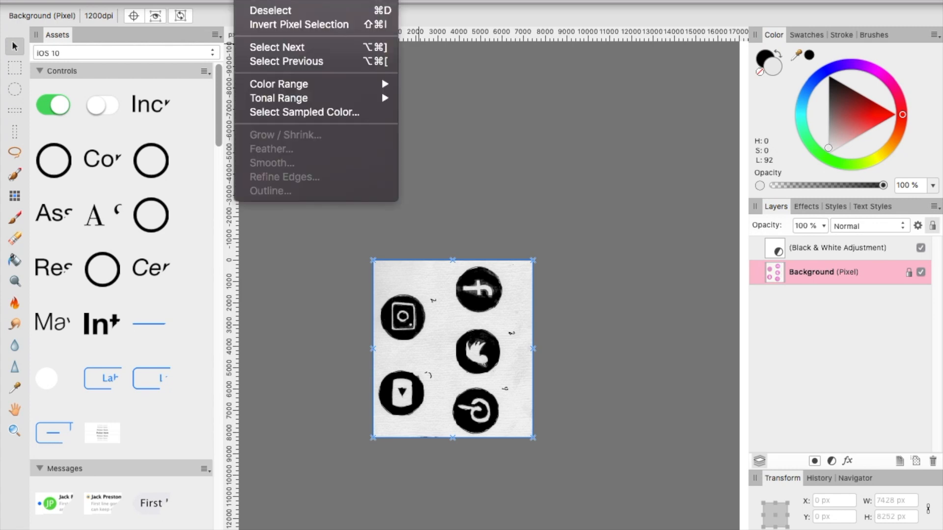
pyautogui.moveTo(303, 112)
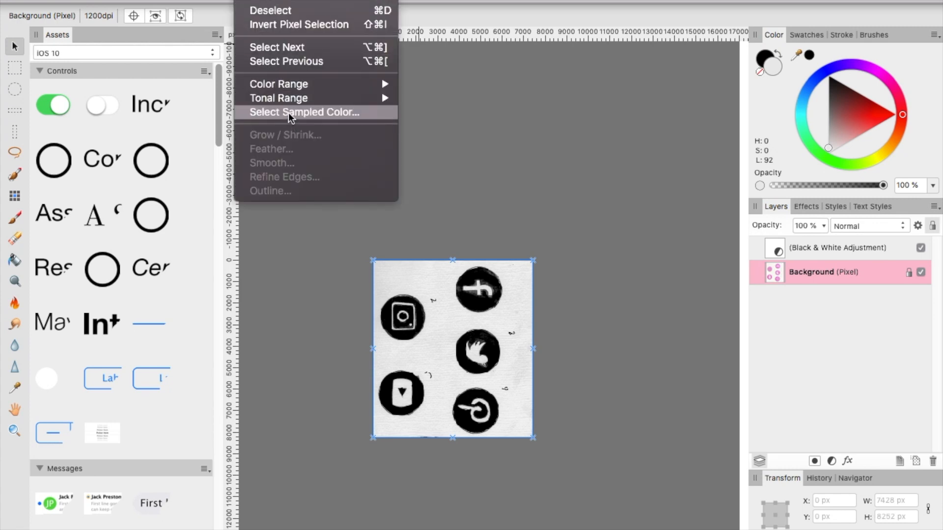
pyautogui.click(303, 112)
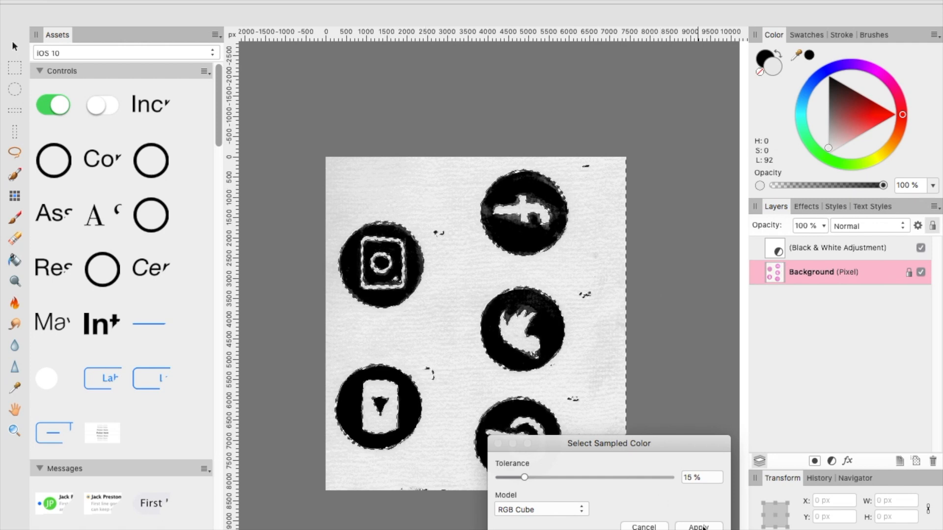
pyautogui.click(699, 526)
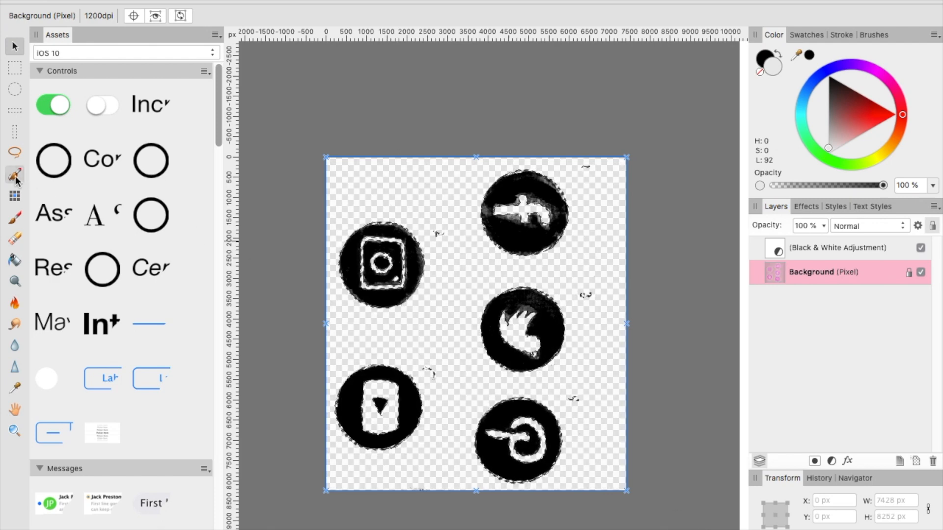
# Step: Switch to the Selection Brush Tool for painting pixel selections over the icons
pyautogui.click(15, 175)
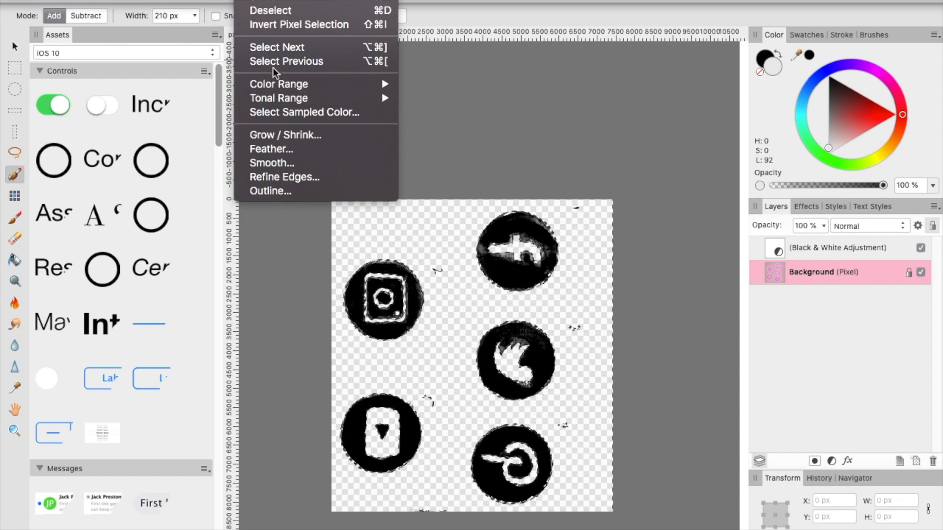
pyautogui.moveTo(277, 47)
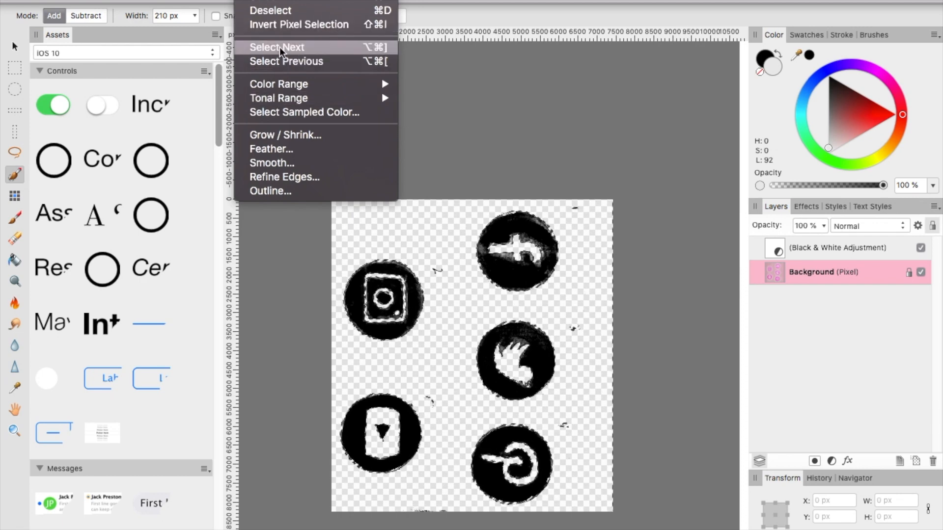
pyautogui.moveTo(278, 98)
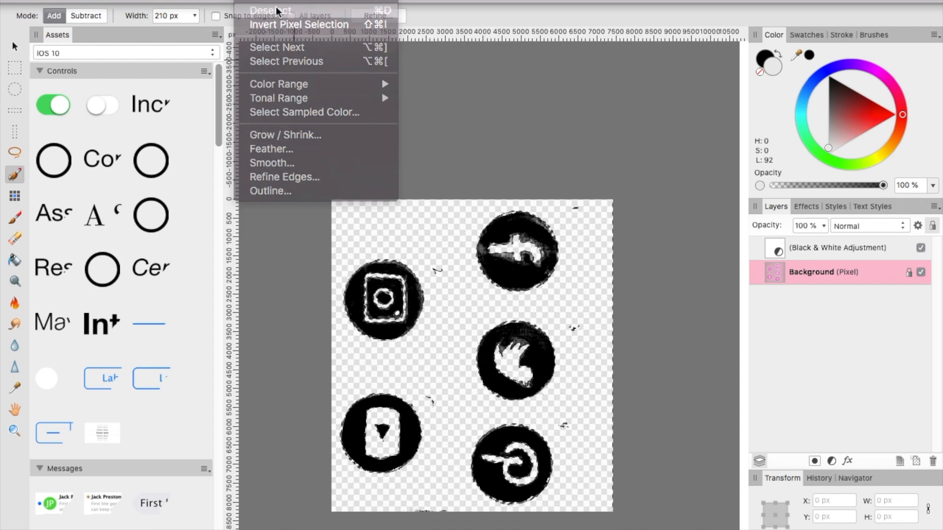
# Step: Deselect the current pixel selection before cleaning stray specks around the icons
pyautogui.click(270, 9)
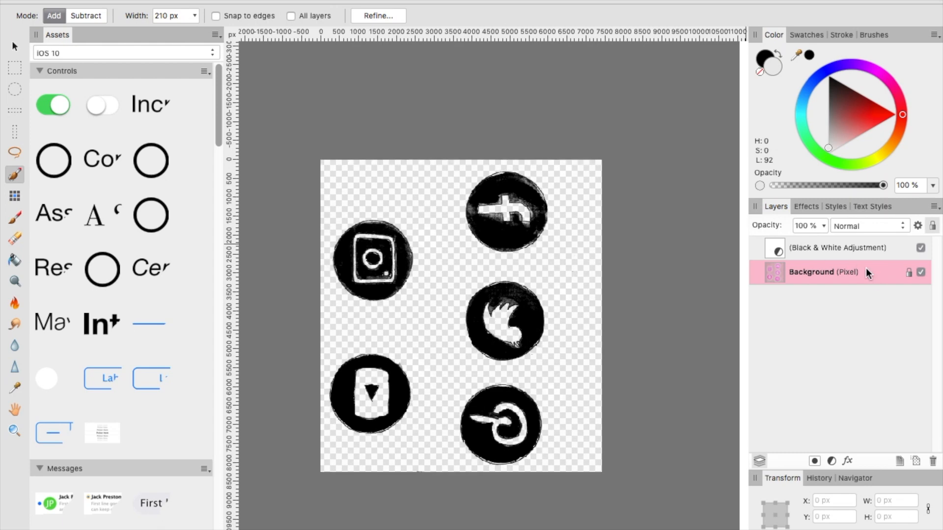
# Step: Select the Black & White Adjustment layer in the Layers panel and dismiss its rename field
pyautogui.click(835, 248)
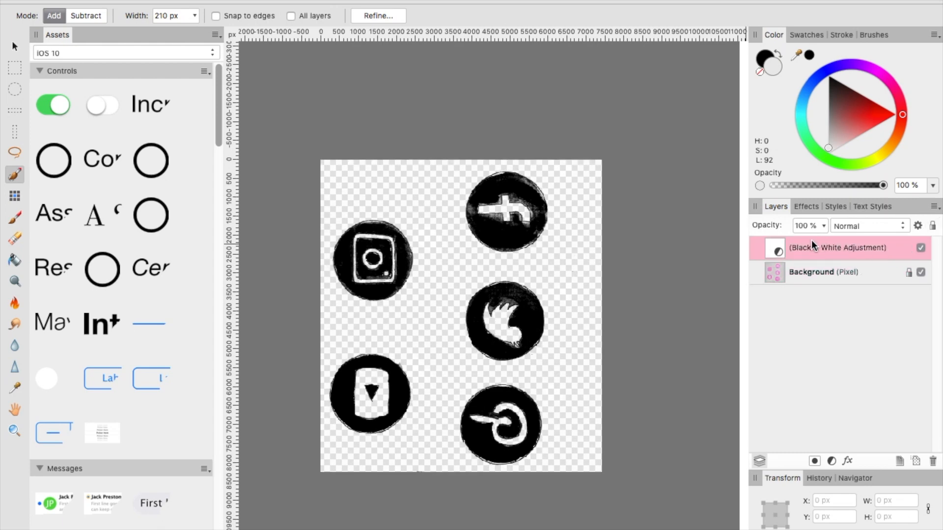
pyautogui.doubleClick(838, 247)
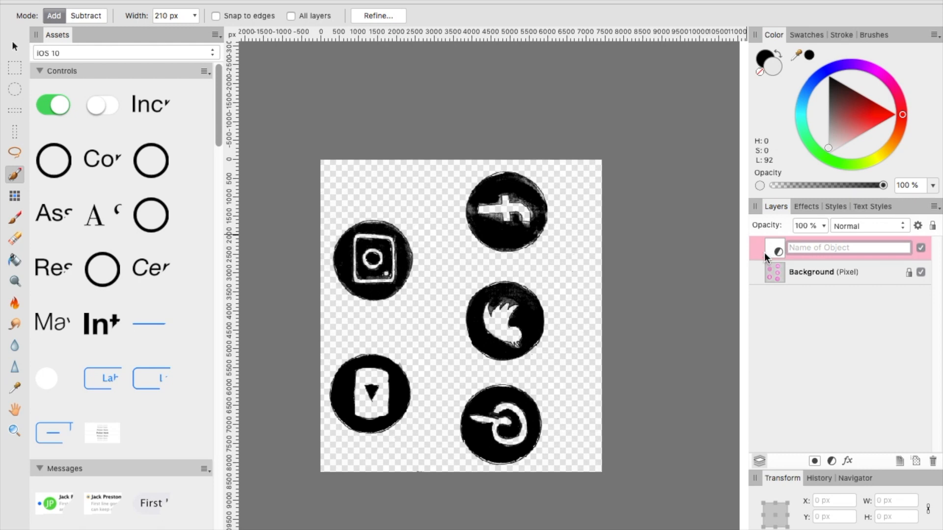
pyautogui.click(824, 272)
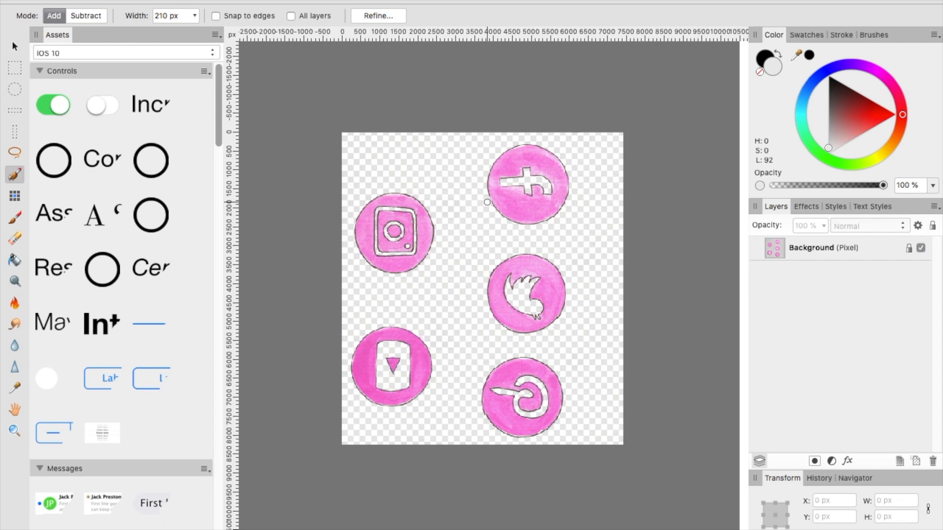
pyautogui.moveTo(446, 186)
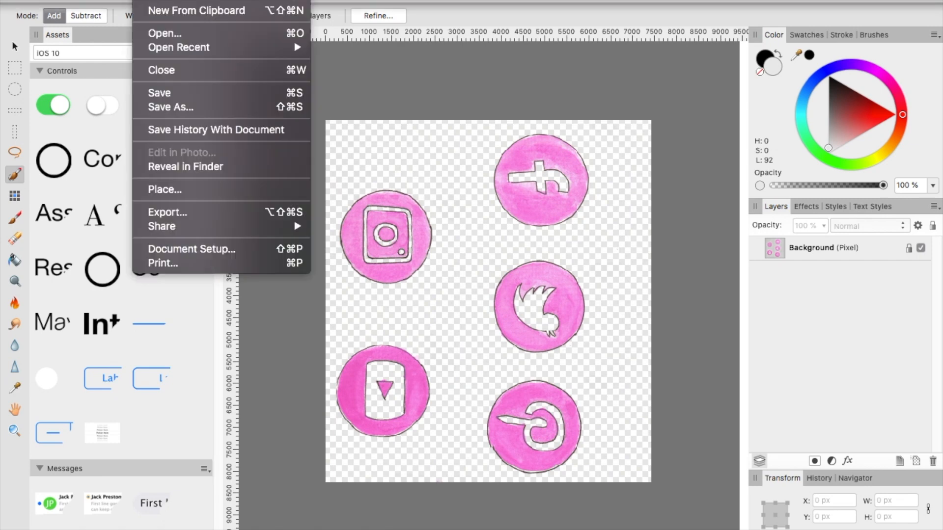
pyautogui.moveTo(167, 226)
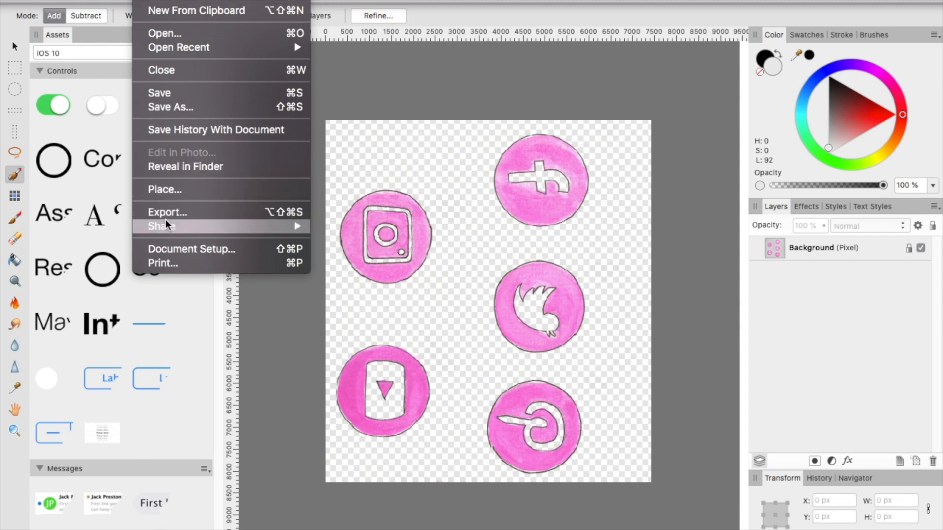
pyautogui.moveTo(168, 215)
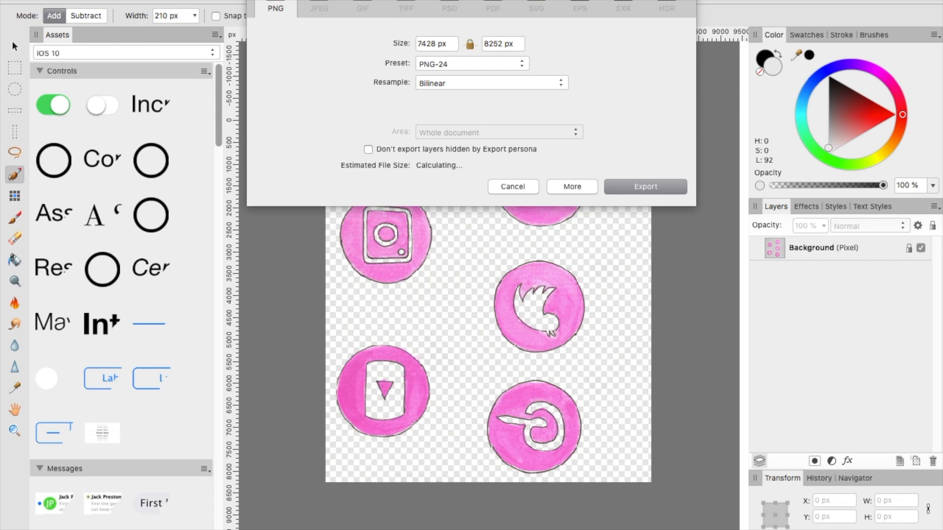
pyautogui.moveTo(444, 79)
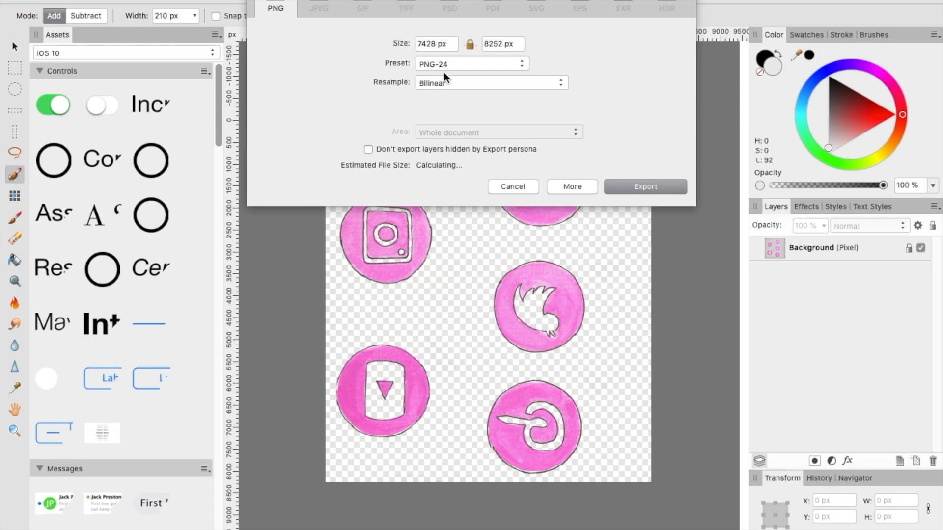
pyautogui.moveTo(291, 22)
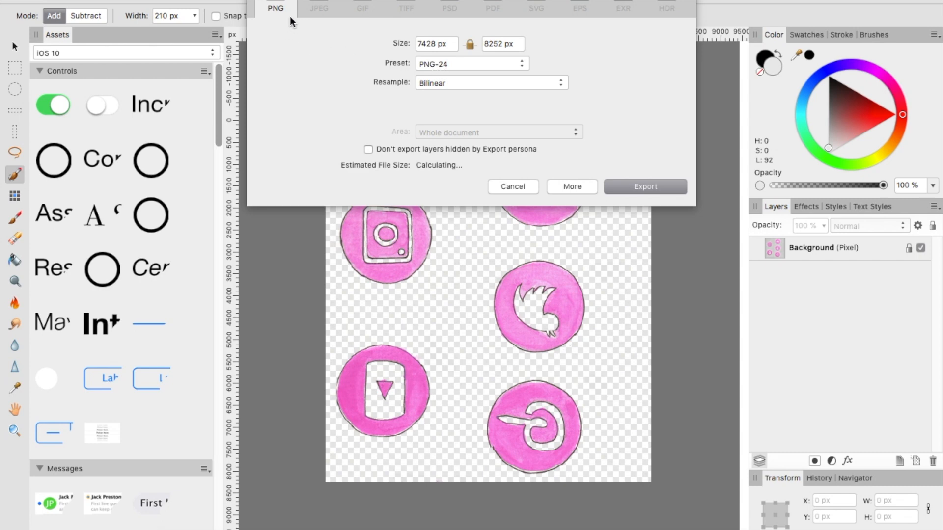
pyautogui.click(319, 8)
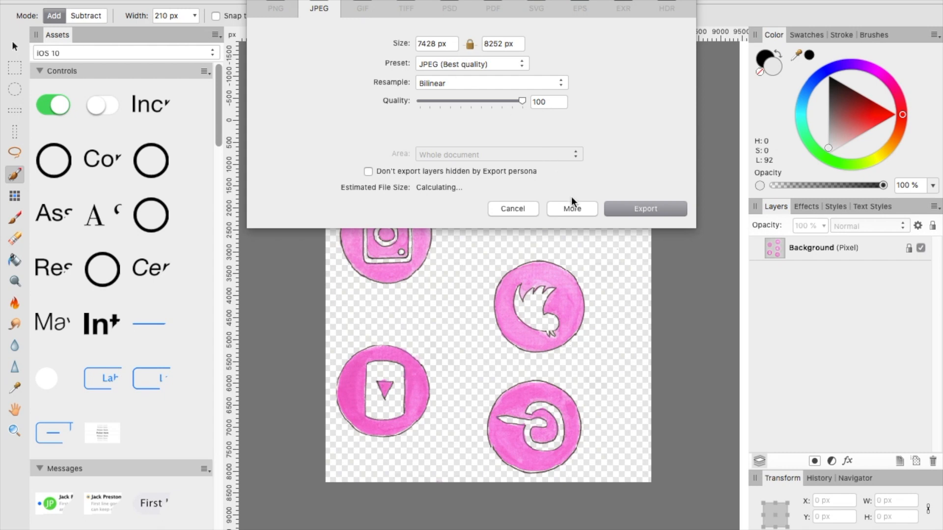
pyautogui.click(571, 208)
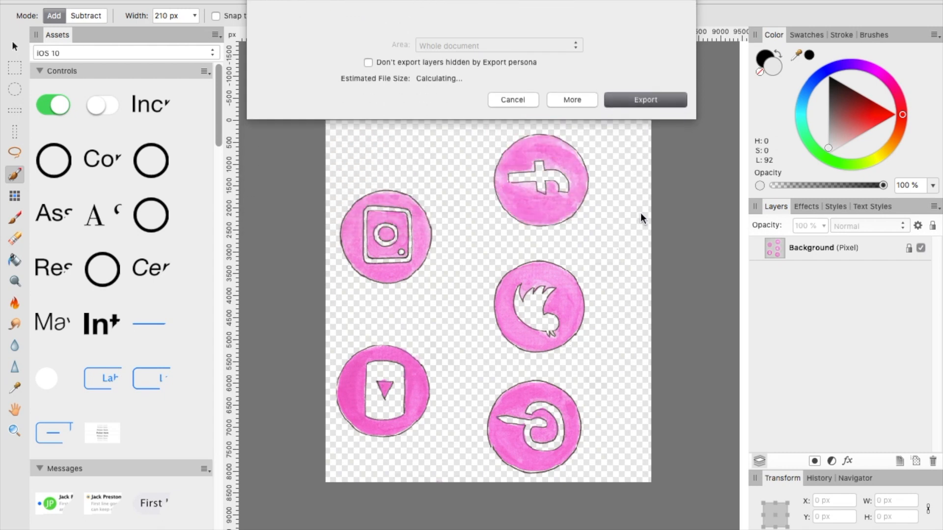
pyautogui.click(512, 101)
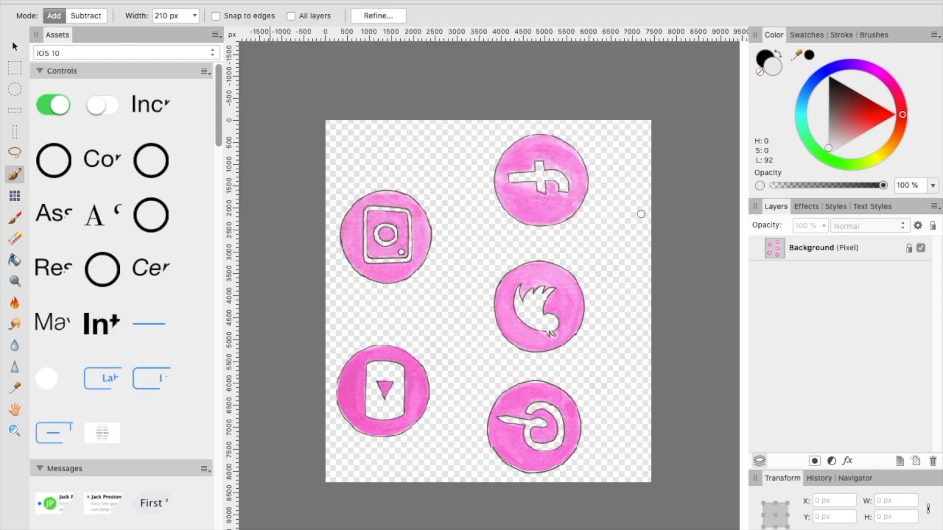